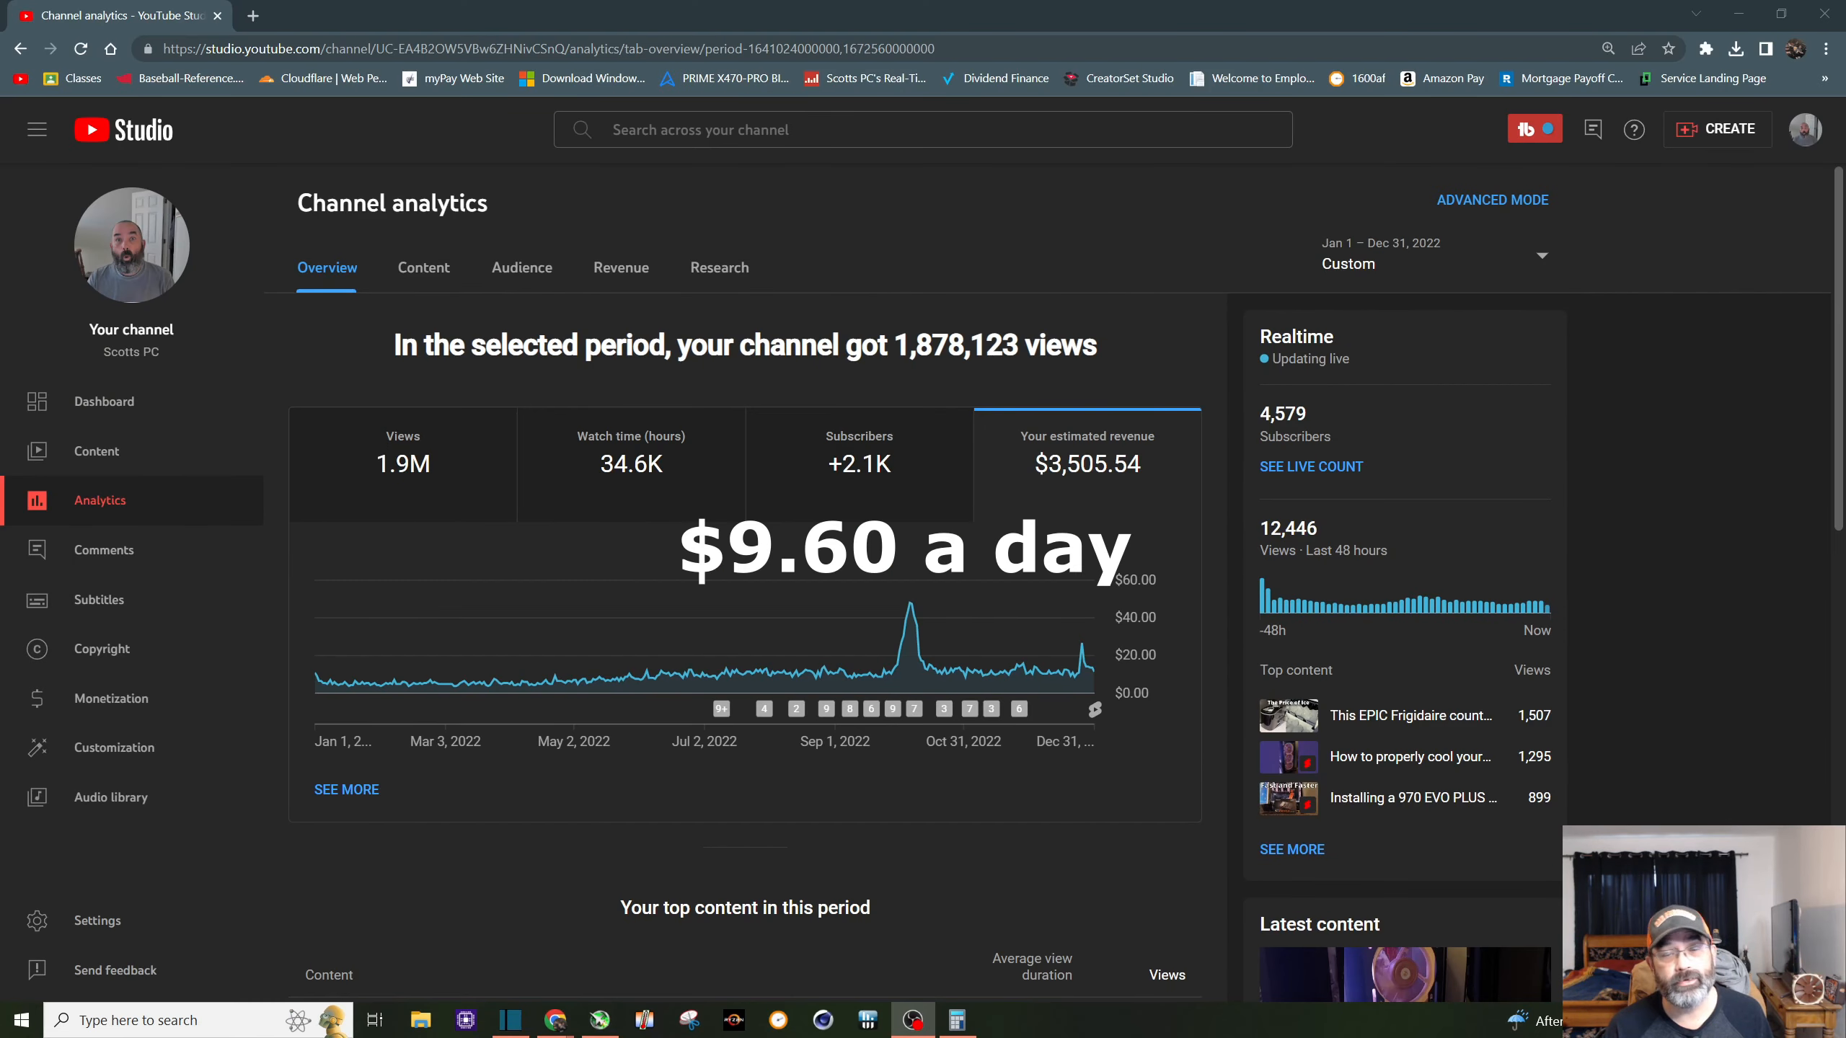
Step: Switch from the 2022 channel analytics to the Amazon Associates 2022 earnings report
click(118, 16)
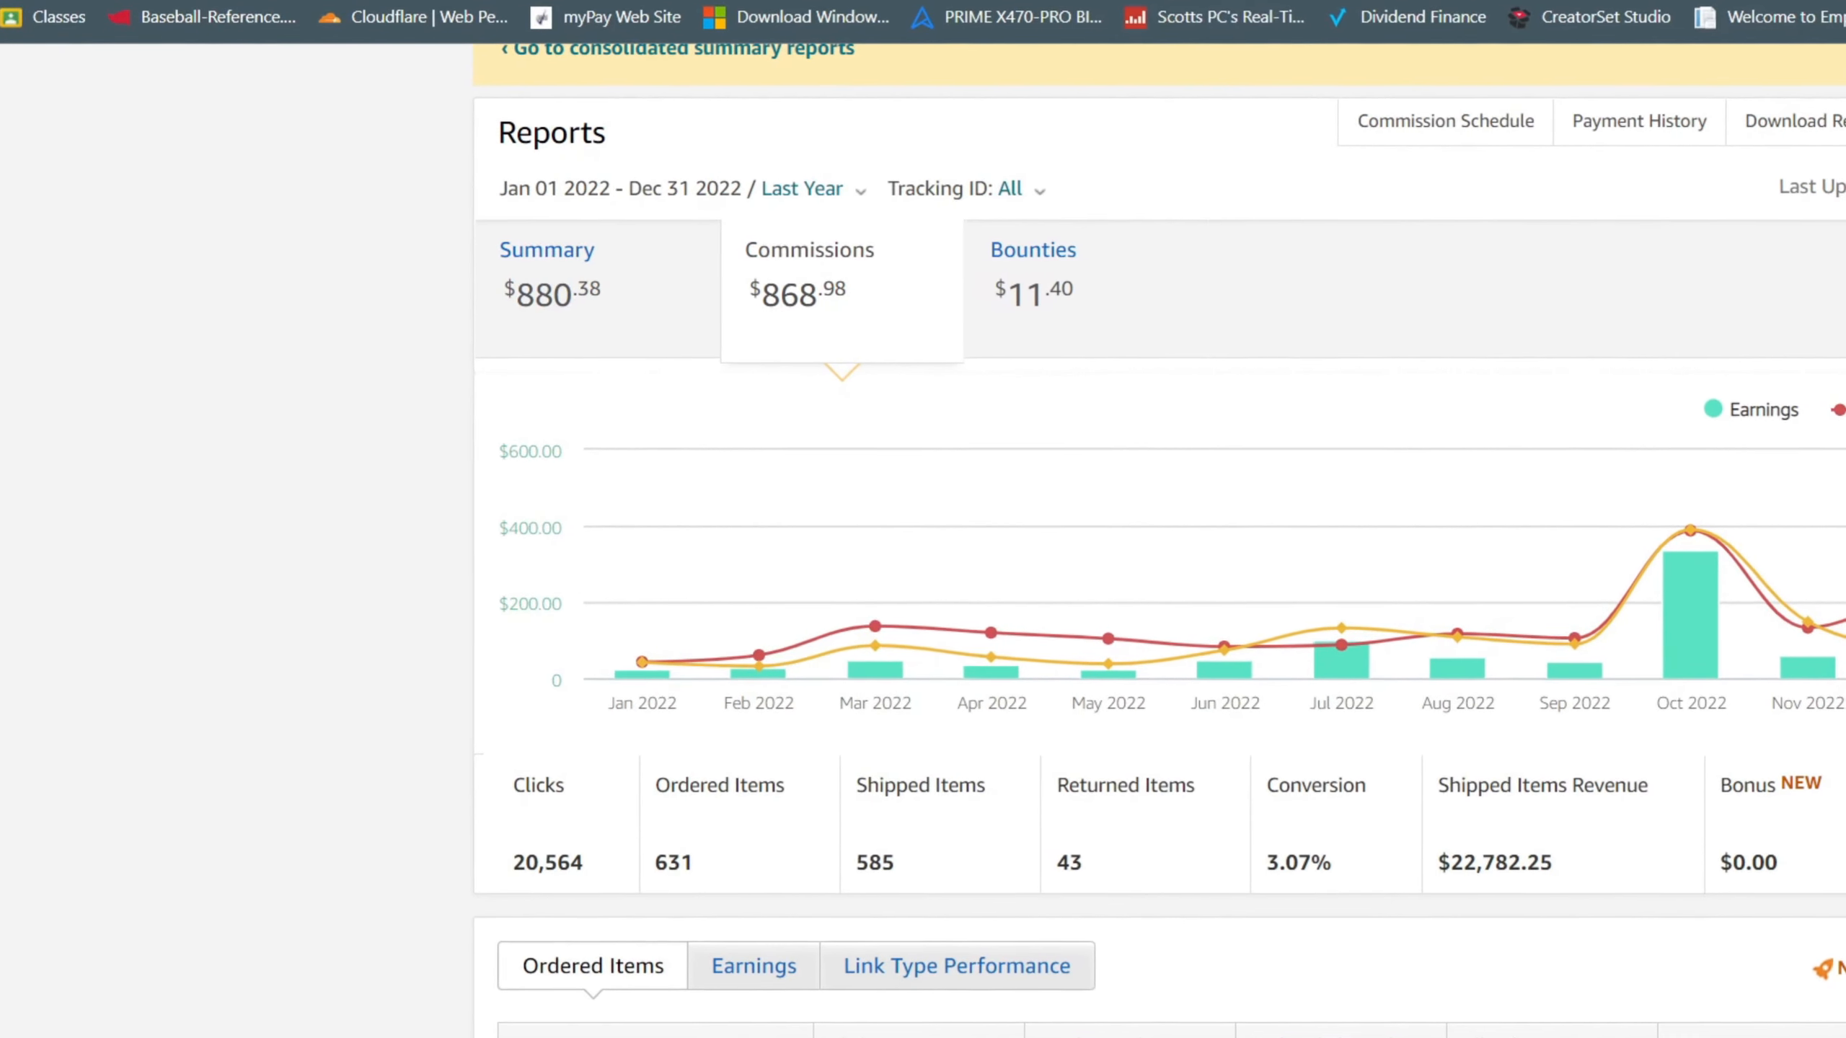
scroll(down, 3)
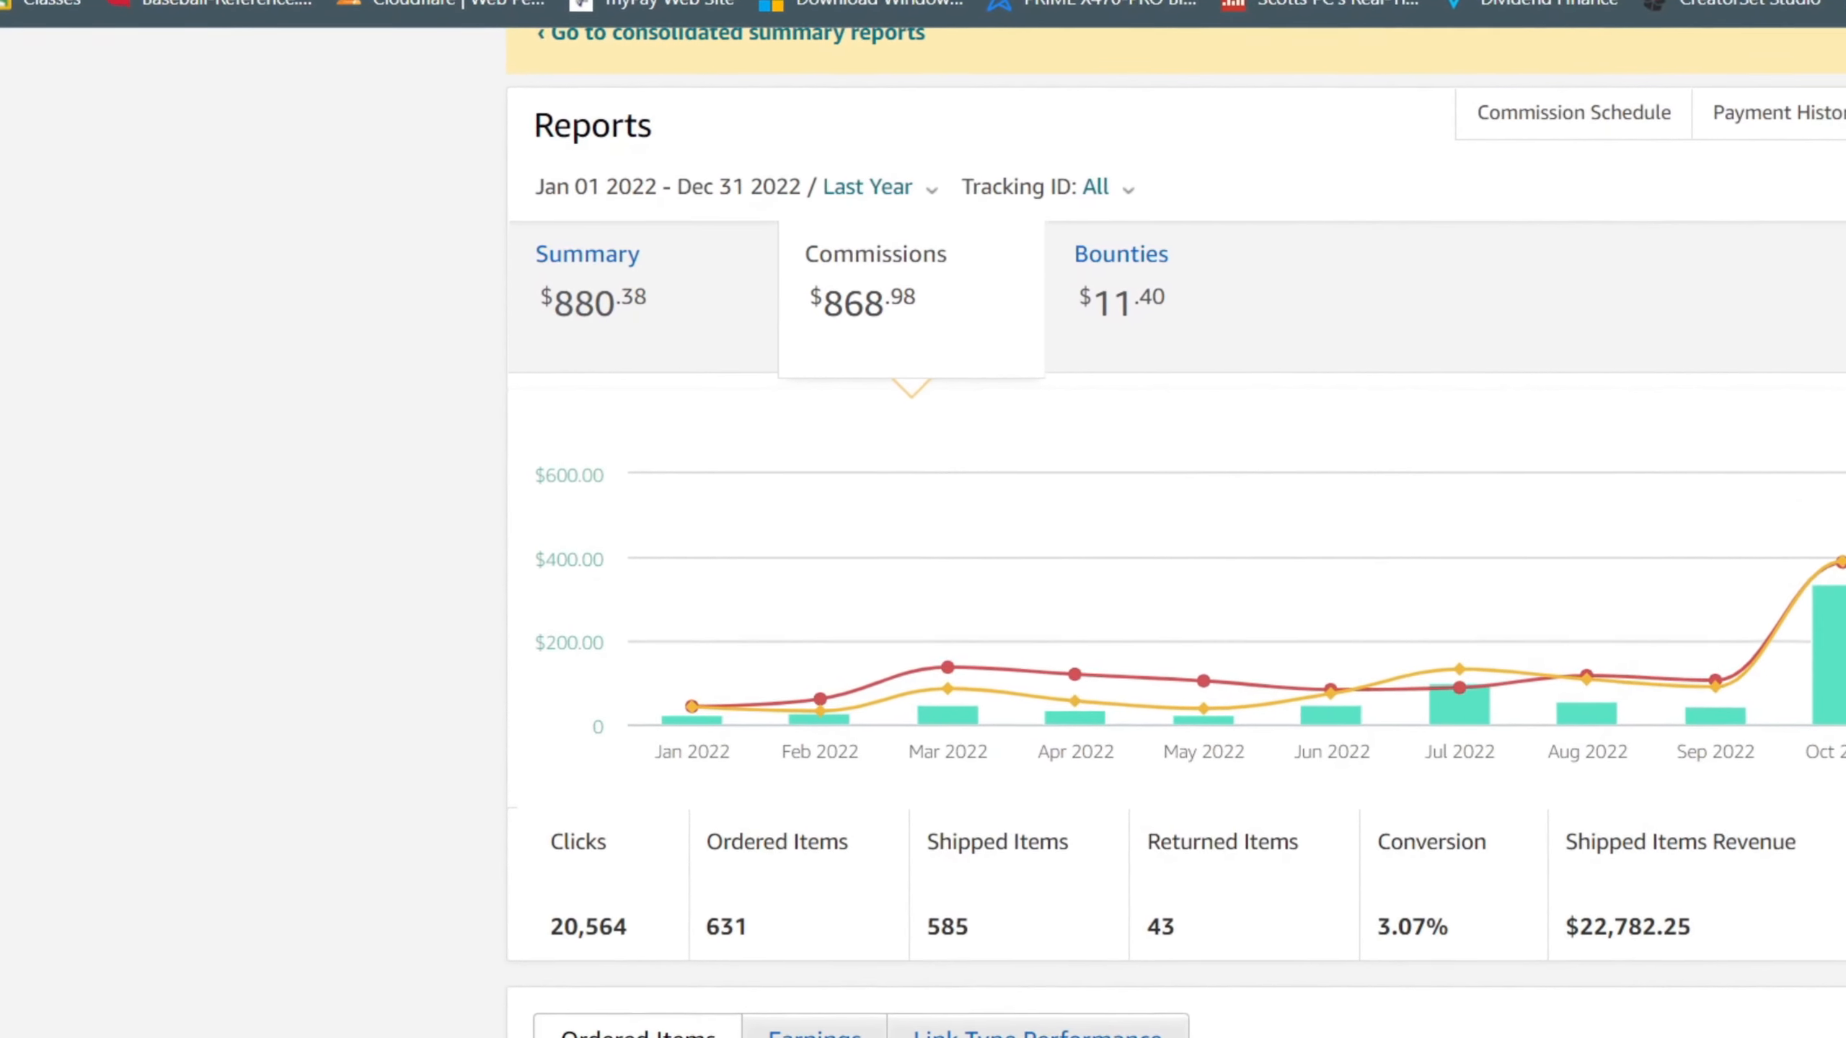
scroll(down, 3)
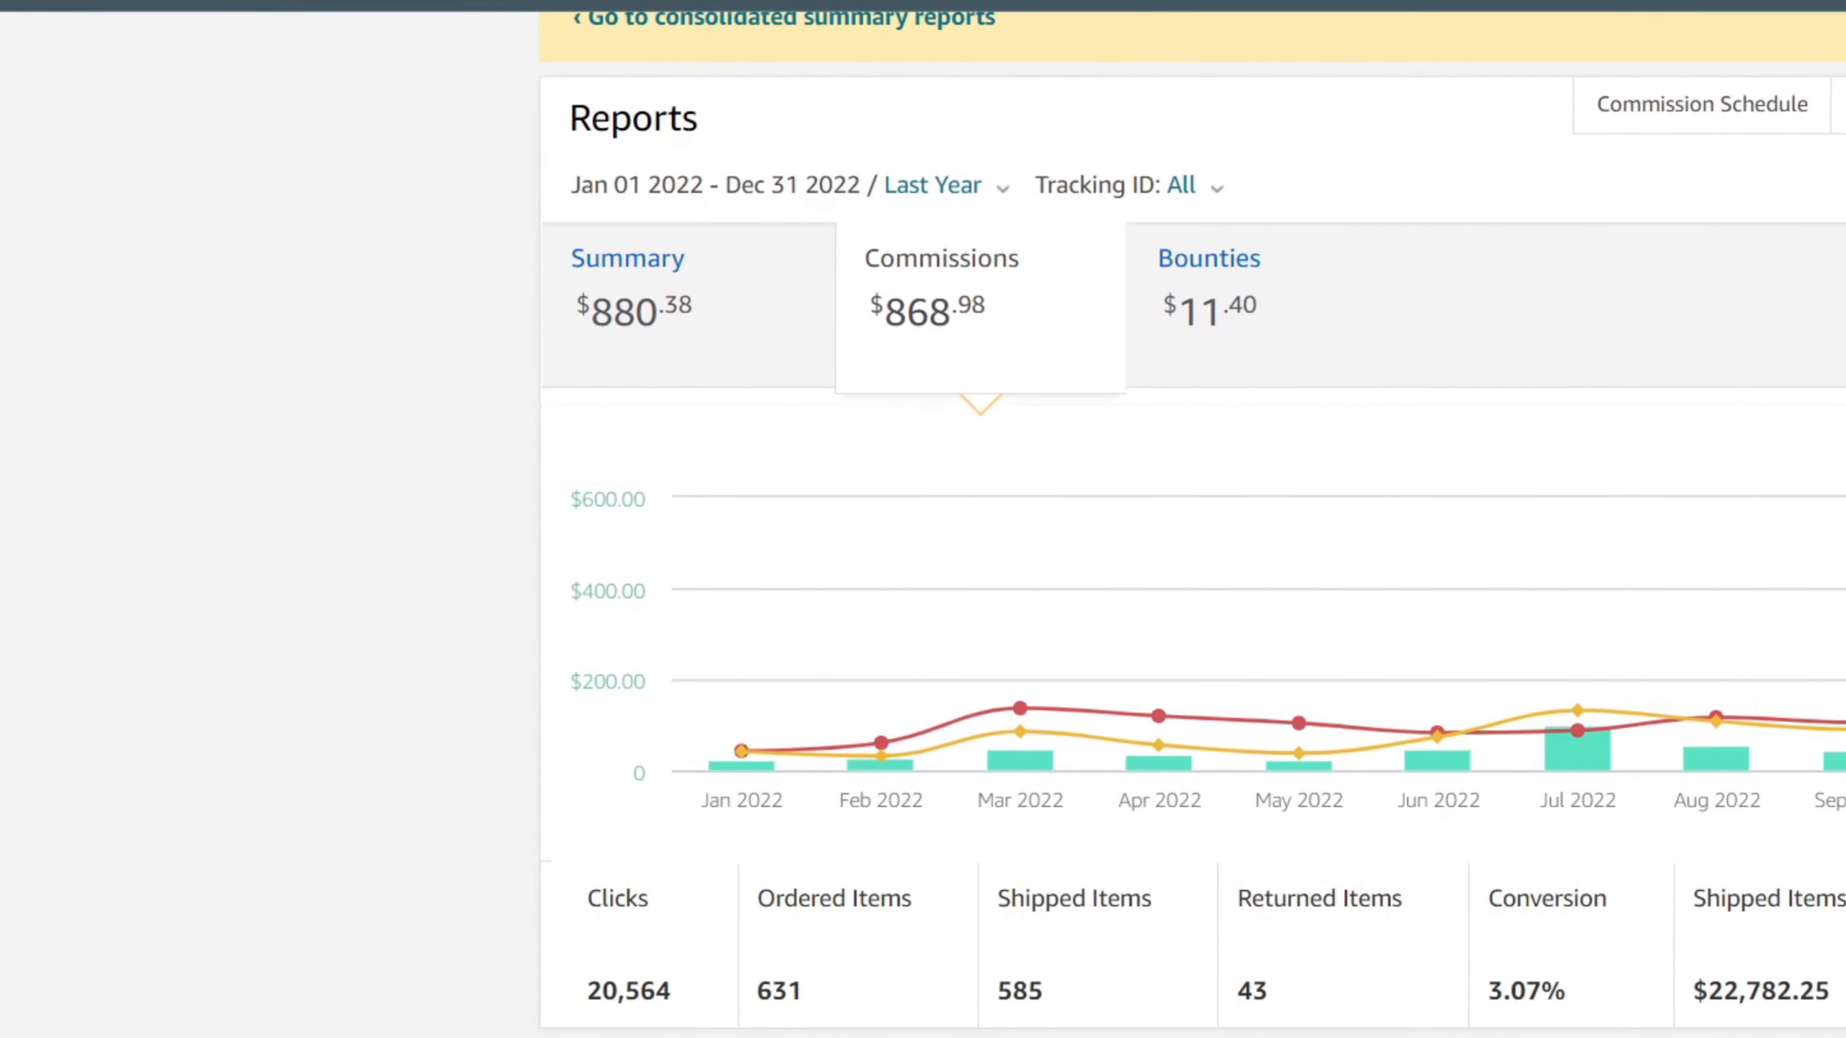